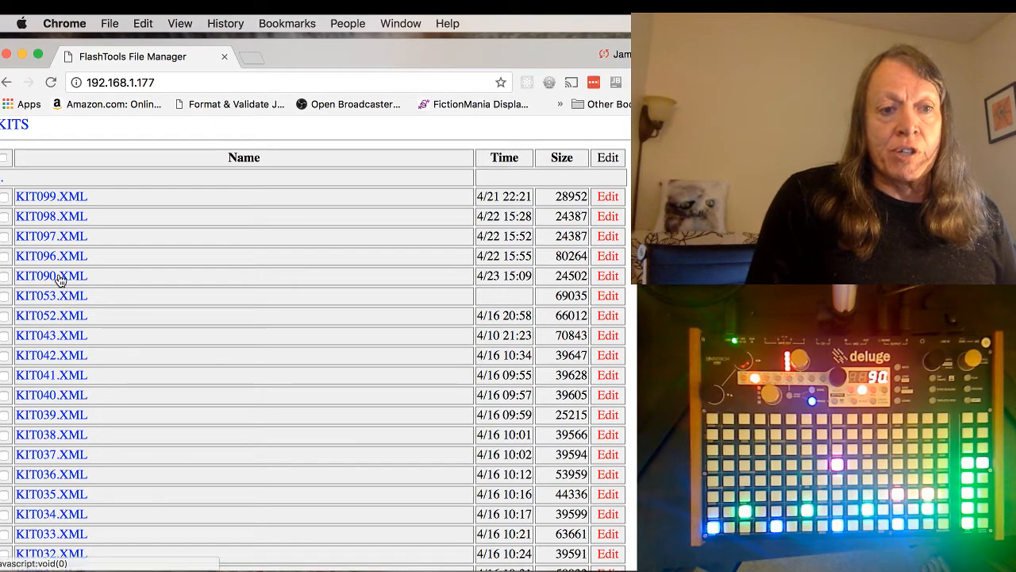
- Load KIT090.XML from the FlashTools file manager to list its five drum samples
click(49, 276)
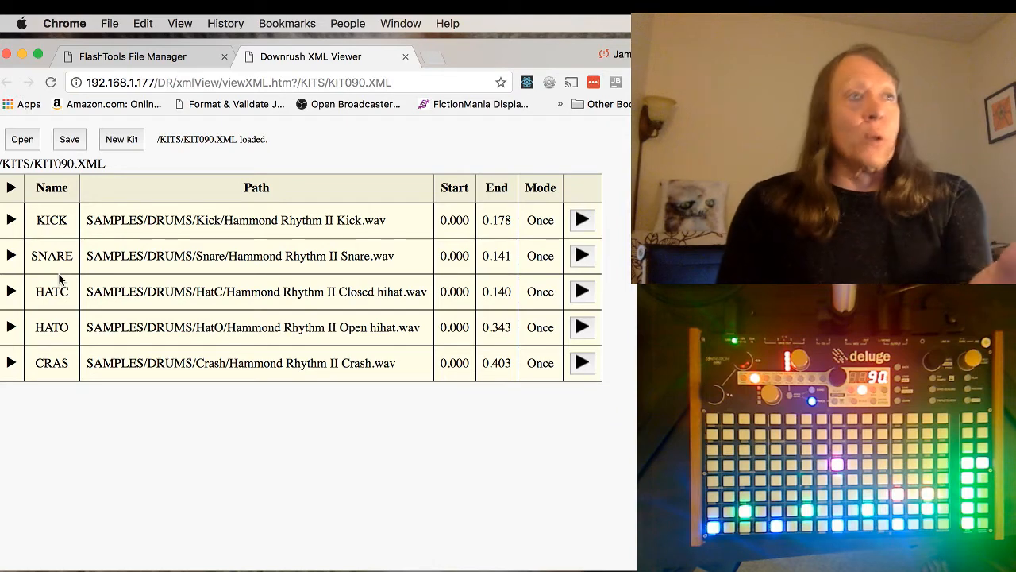
mouse_move(77, 235)
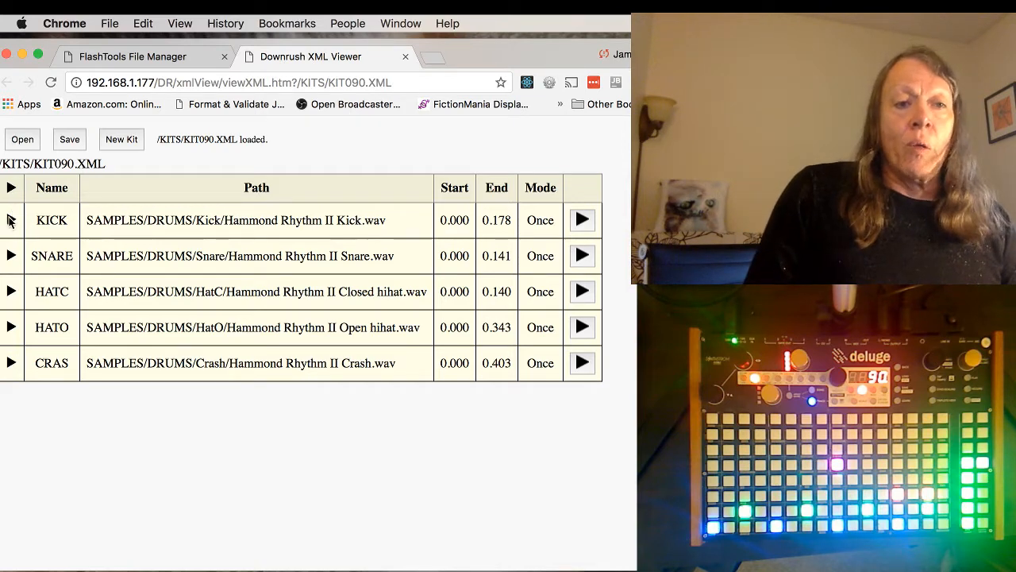
- Expand the KICK row to display its decaying waveform
click(11, 219)
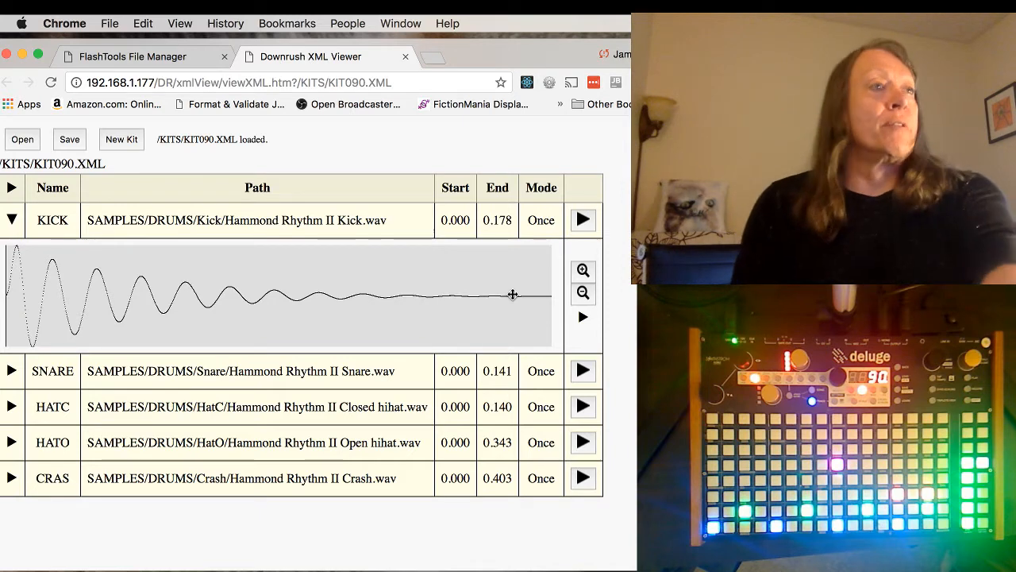
mouse_move(583, 270)
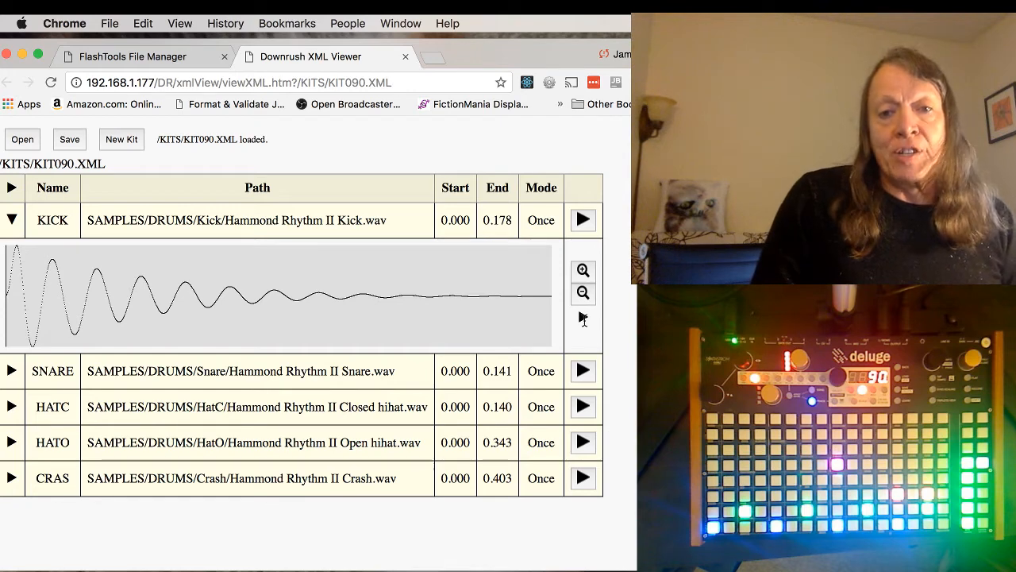
- Show KICK's full sound parameters and scroll through the editable kit layout
click(10, 216)
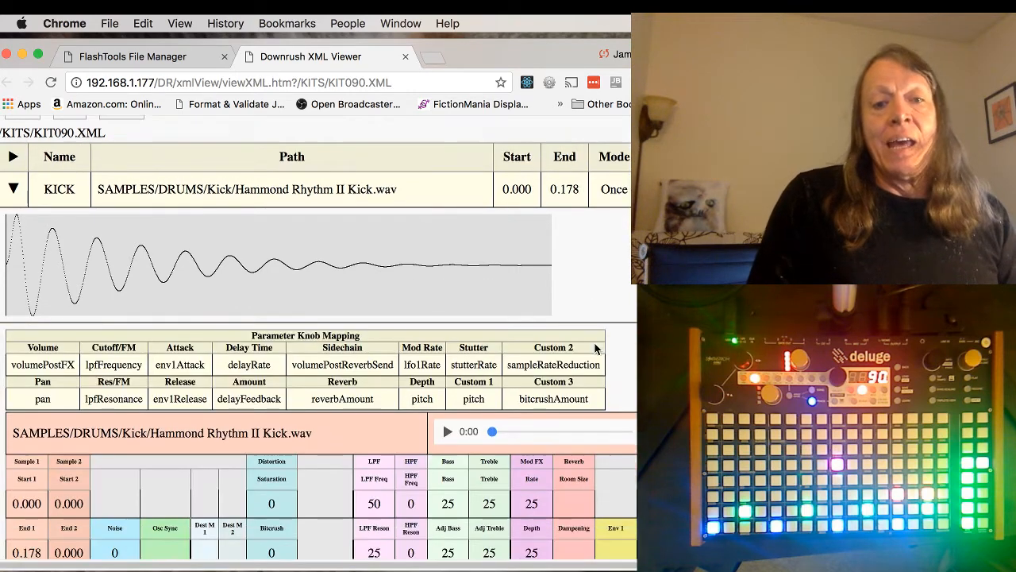
scroll(down, 3)
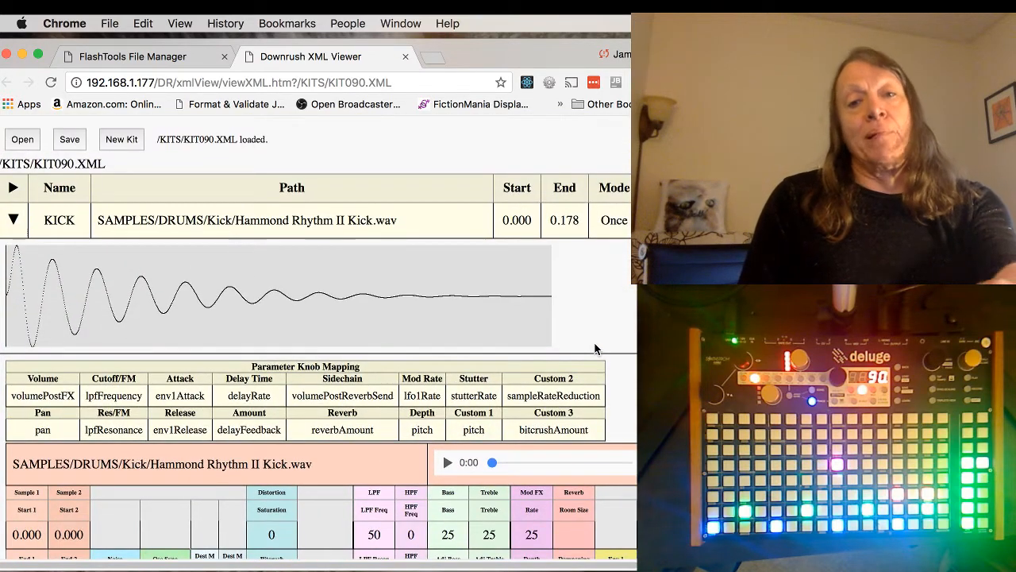
scroll(down, 3)
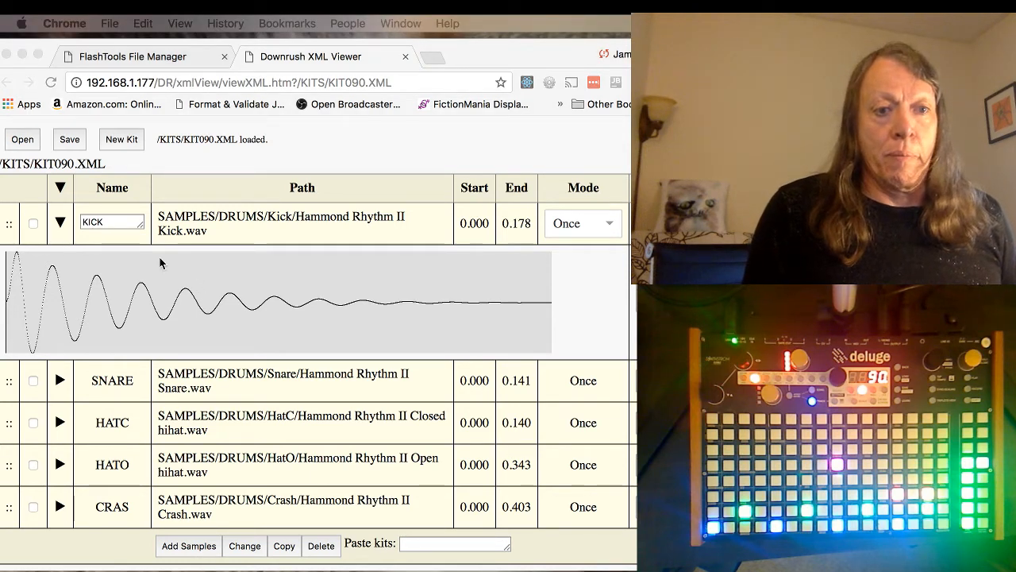
- Re-enter KICK as the kick sample's name
click(111, 222)
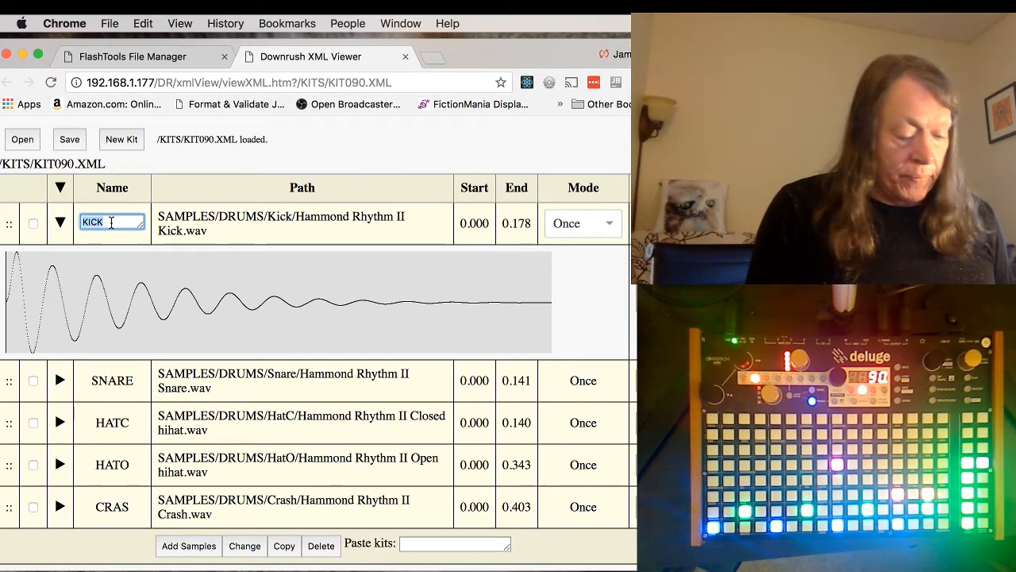
text(S)
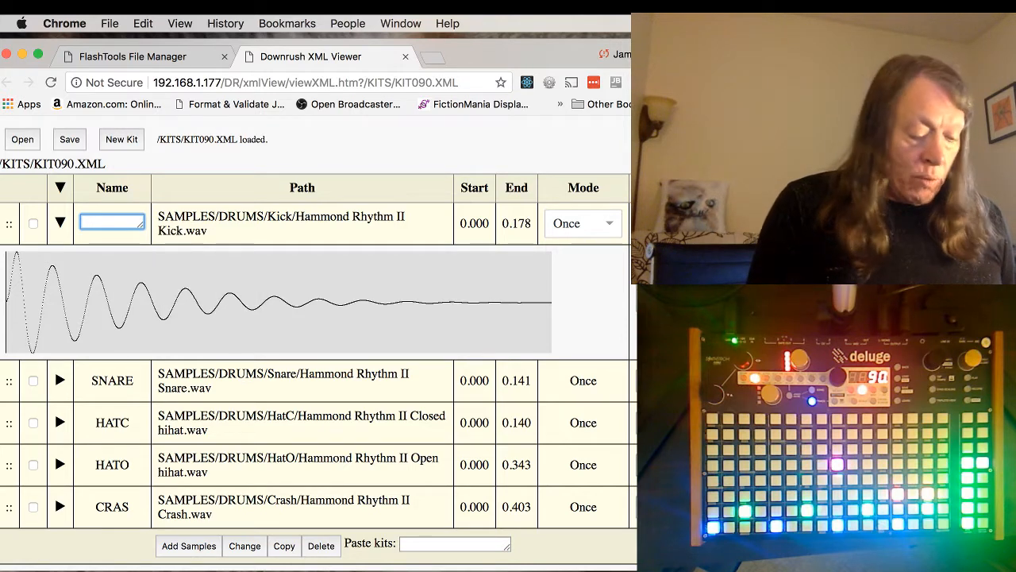
text(KICK)
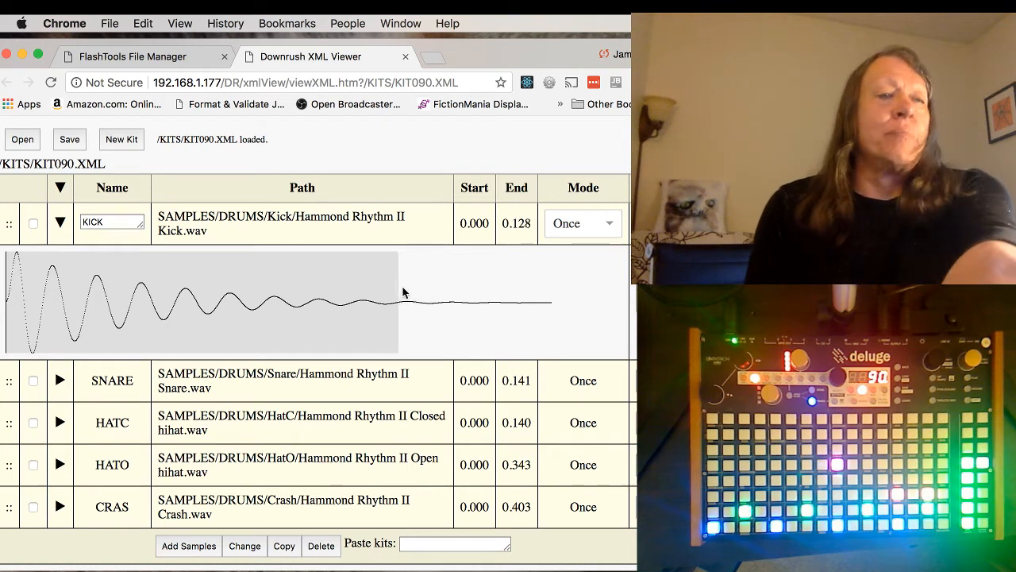
- Adjust the KICK sample end through 0.134, 0.172 and 0.153 to settle near 0.177
drag(403, 300, 428, 301)
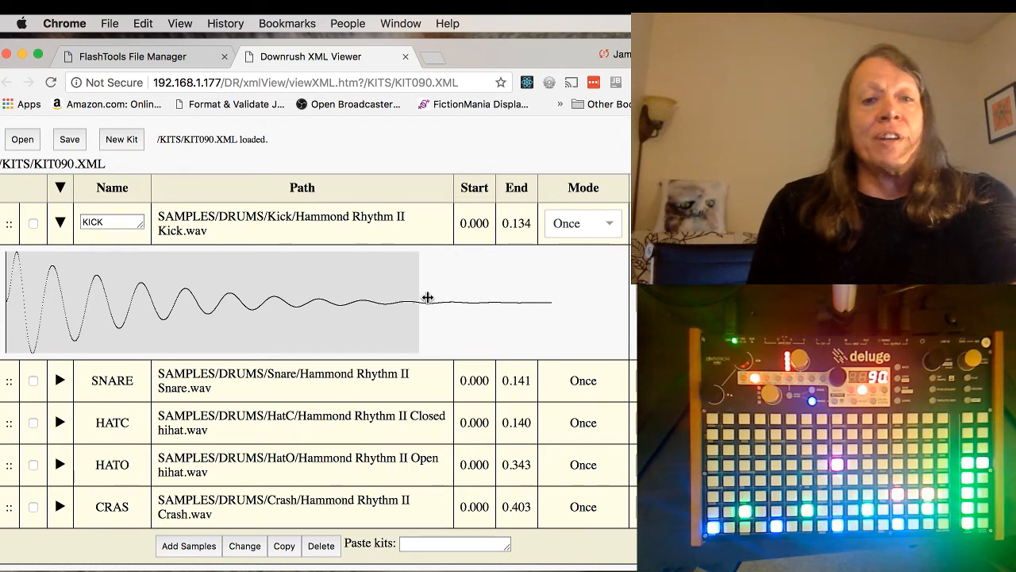
drag(427, 300, 535, 304)
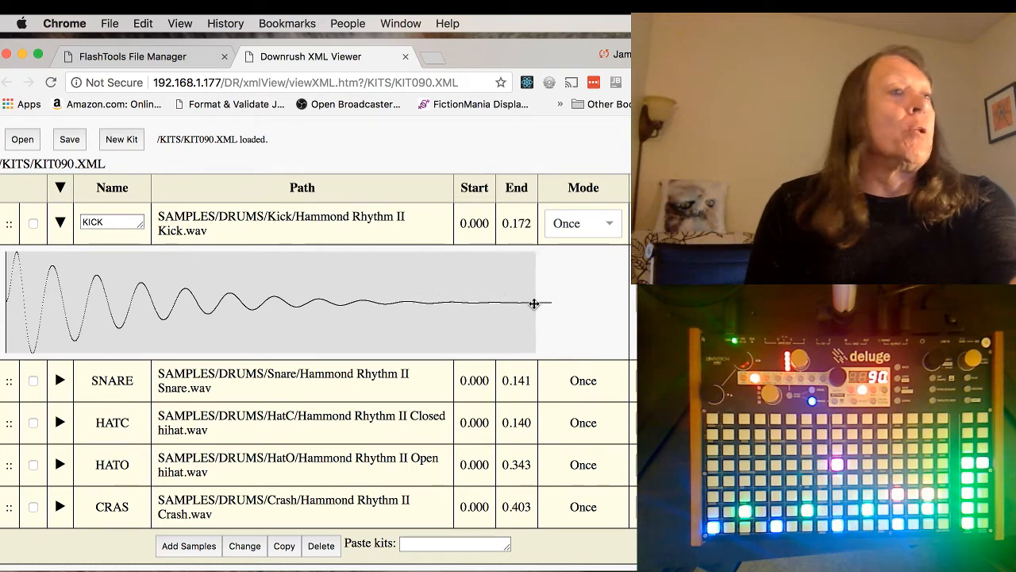
drag(534, 304, 475, 301)
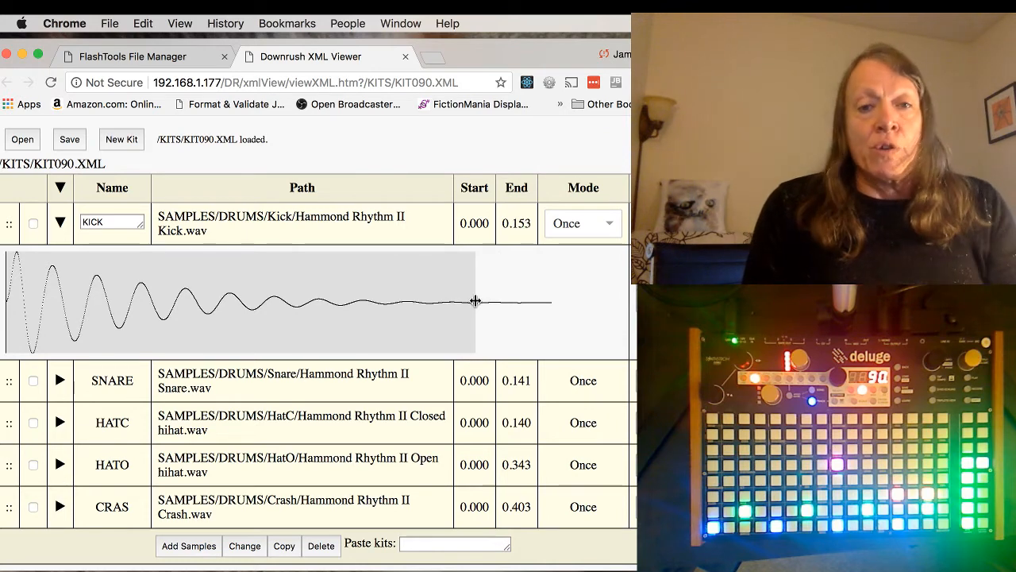
drag(474, 302, 553, 310)
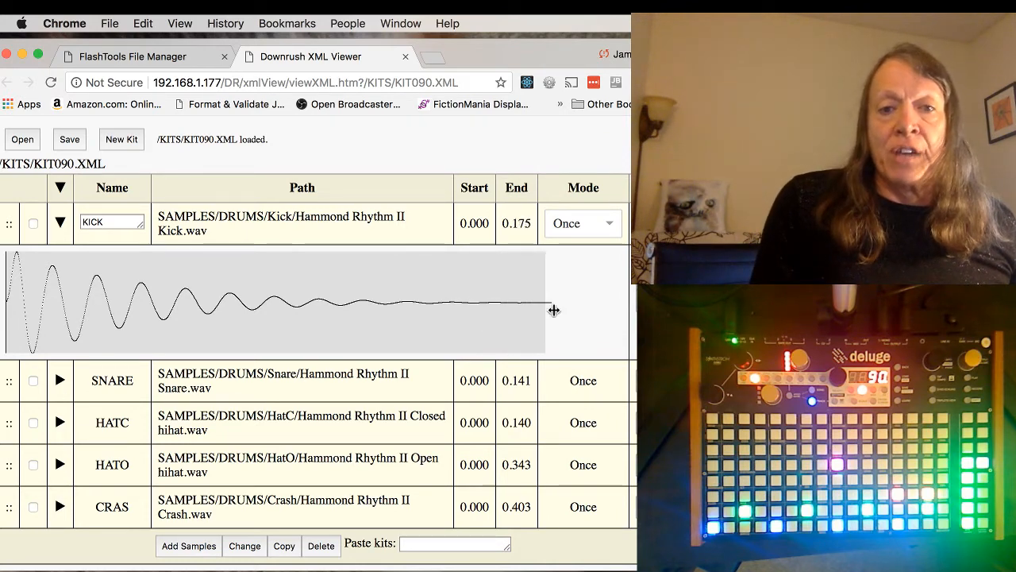
drag(554, 309, 492, 309)
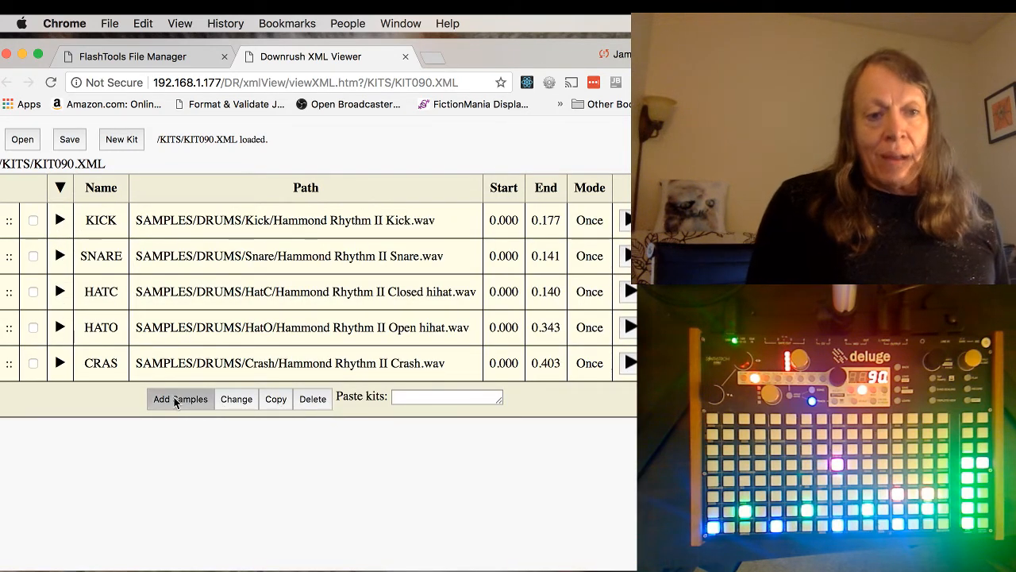
- Add meow.wav from the MISC folder as a sixth MEOW sample ending at 1.226
click(180, 399)
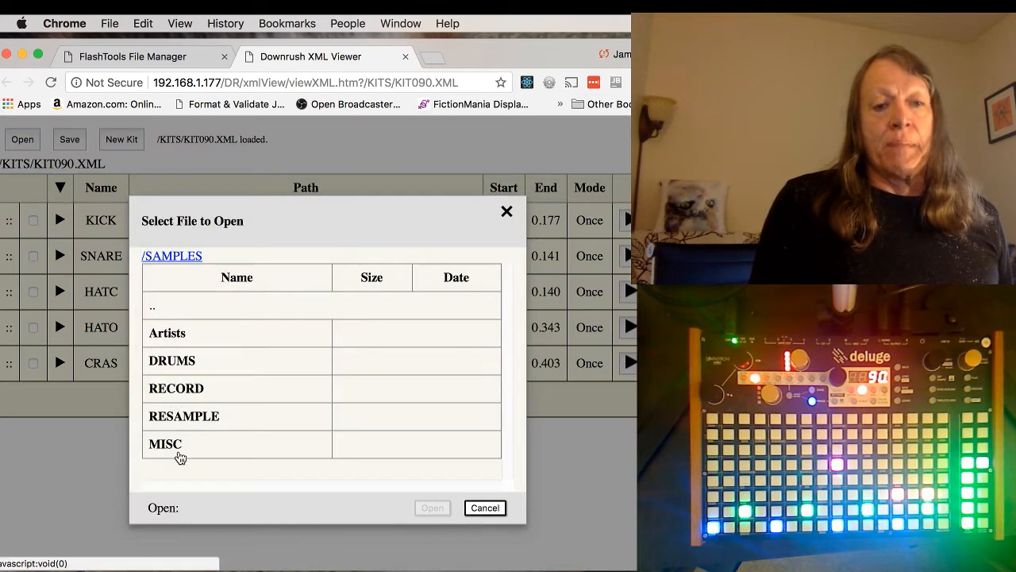
click(165, 444)
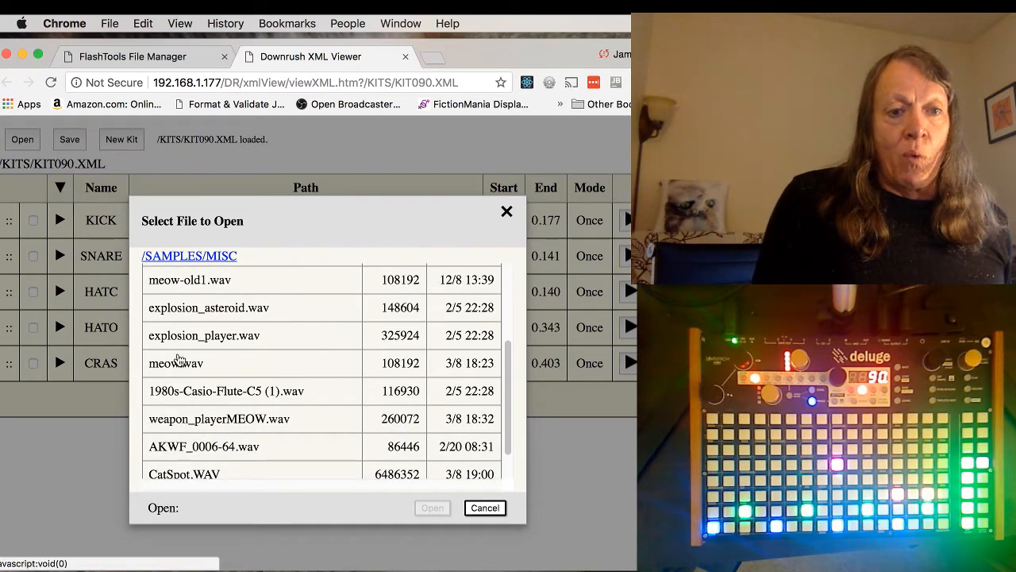
click(176, 363)
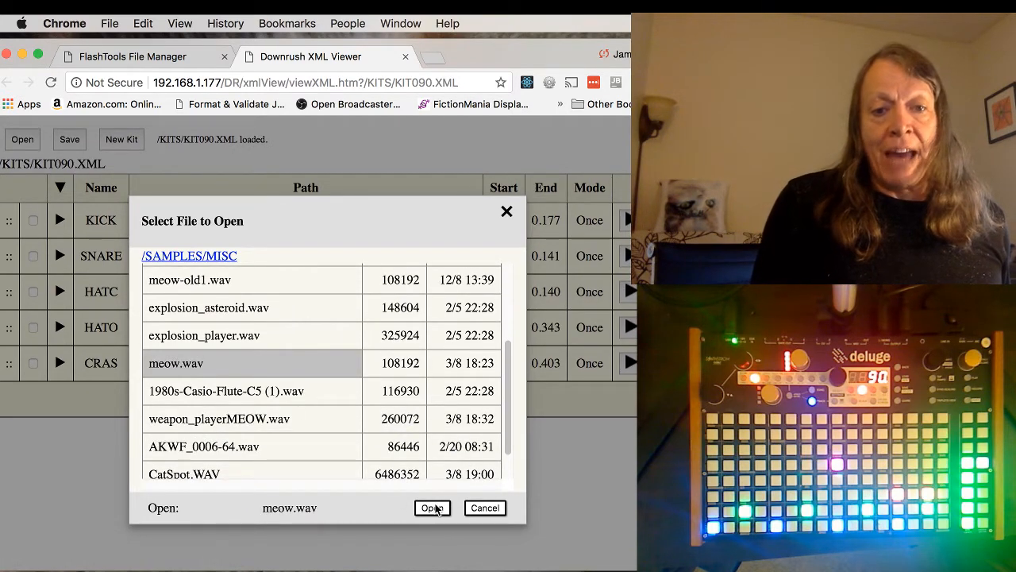
click(432, 507)
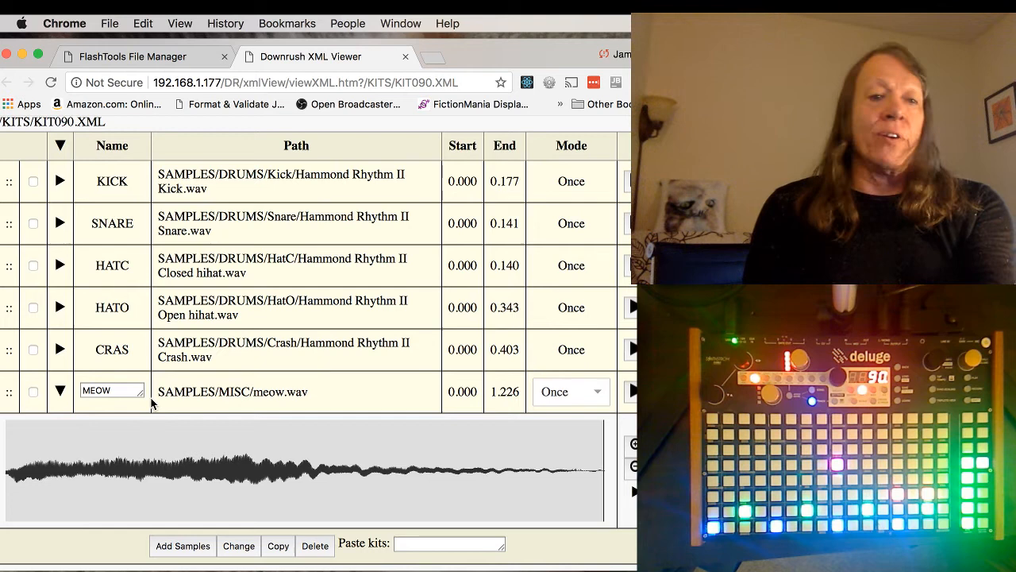
mouse_move(123, 410)
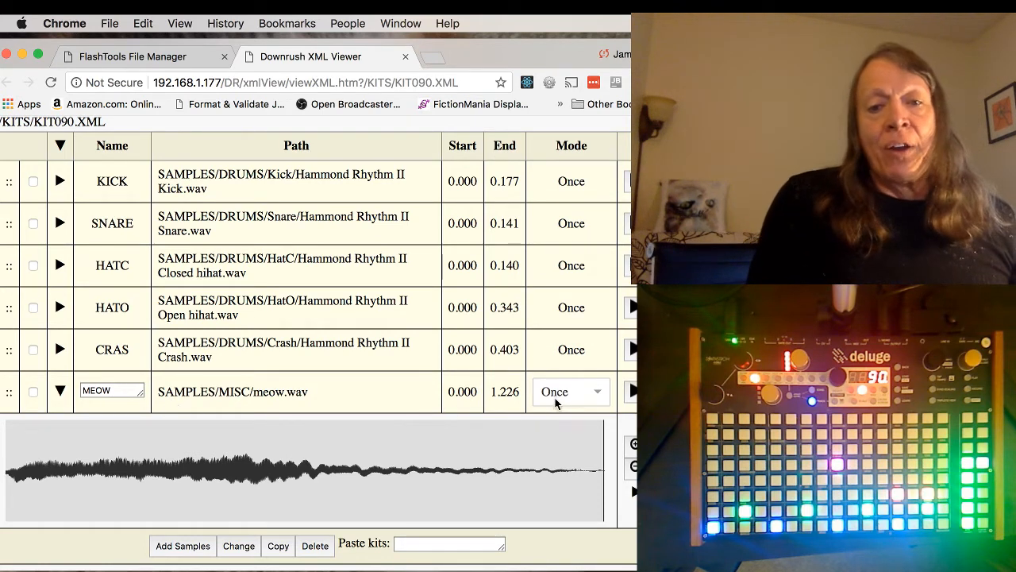
- Choose Once as the MEOW sample's play mode
click(571, 392)
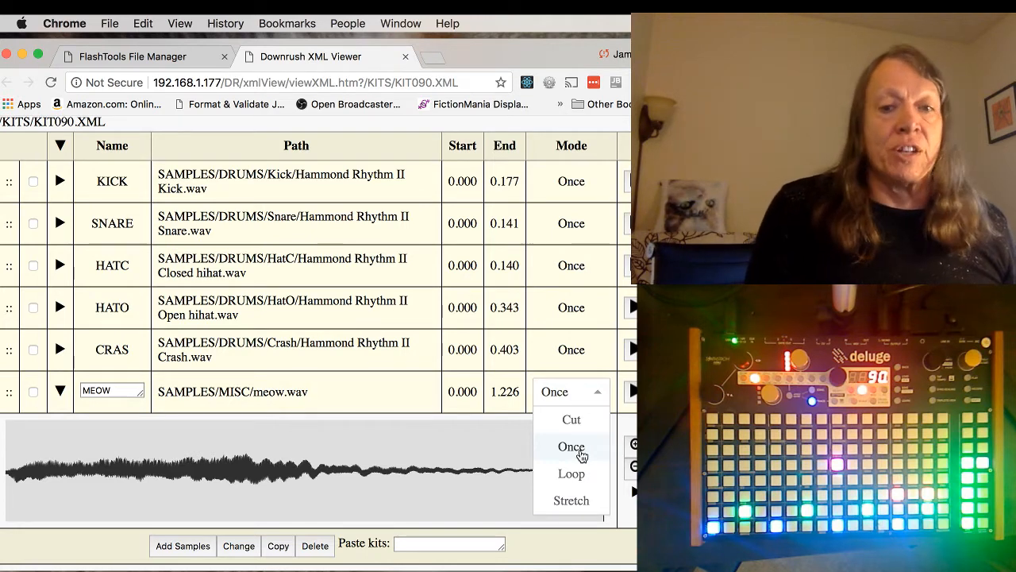
click(570, 446)
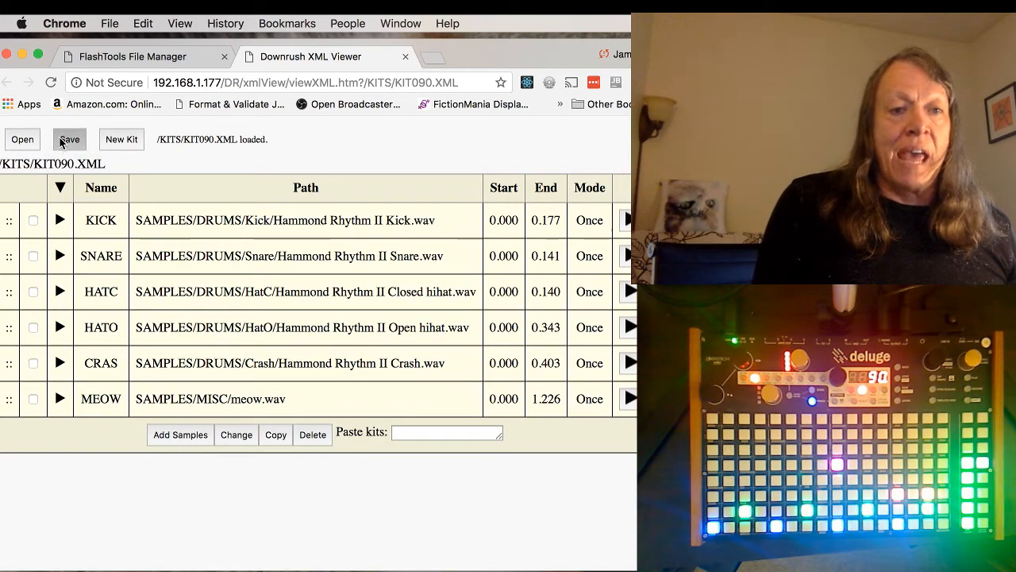
- Save the six-sample kit as /KITS/KIT090.XML, confirming the overwrite
click(69, 139)
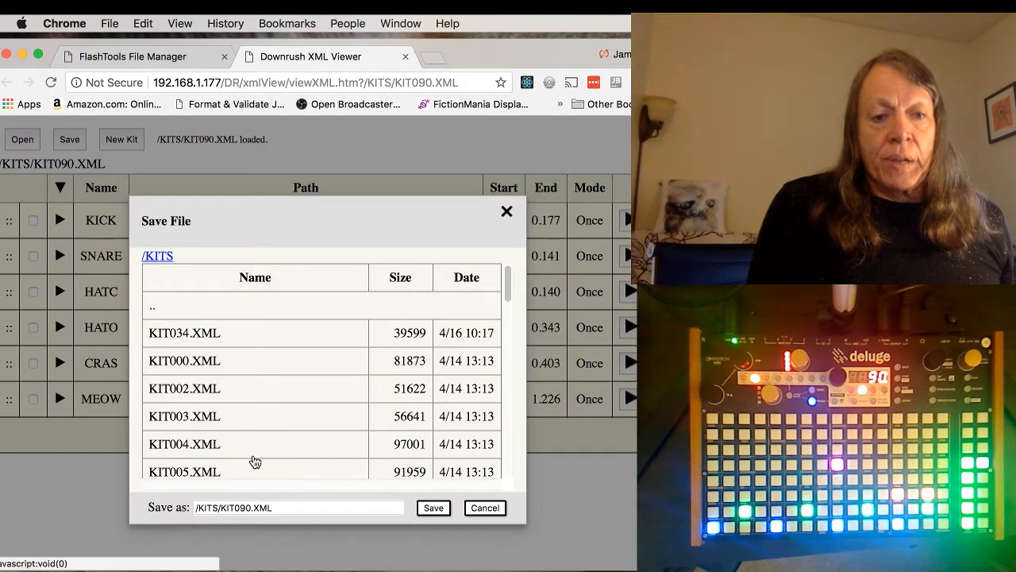
click(433, 508)
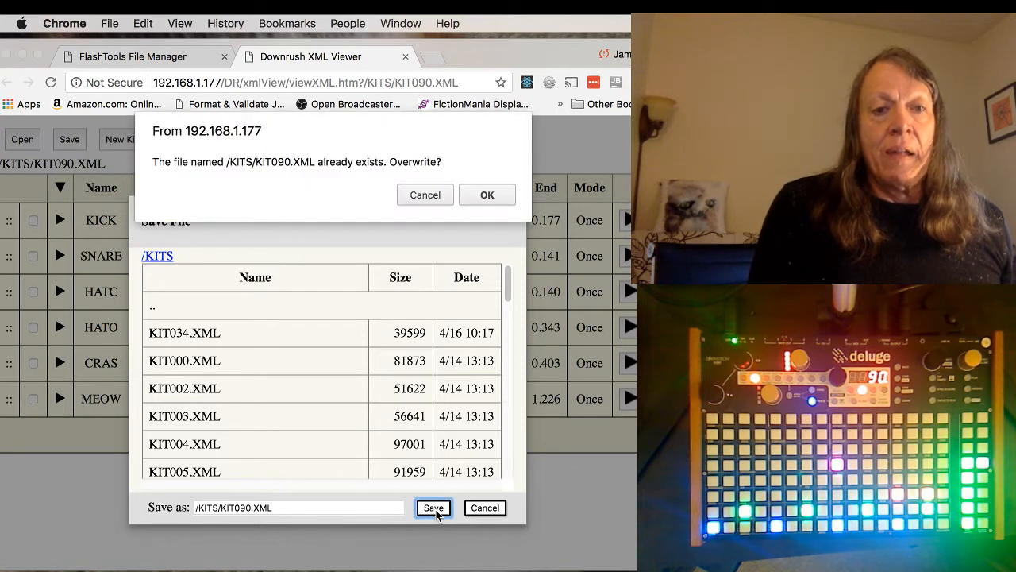
click(486, 194)
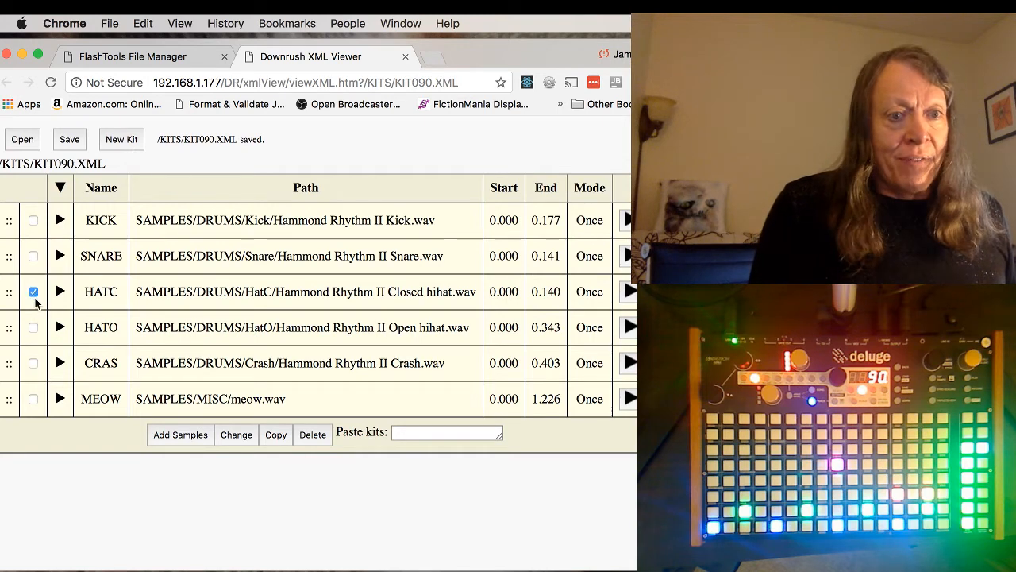
- Mark HATO, cancel the replace-file picker, and paste HATC, HATO and CRAS copies after MEOW
click(34, 327)
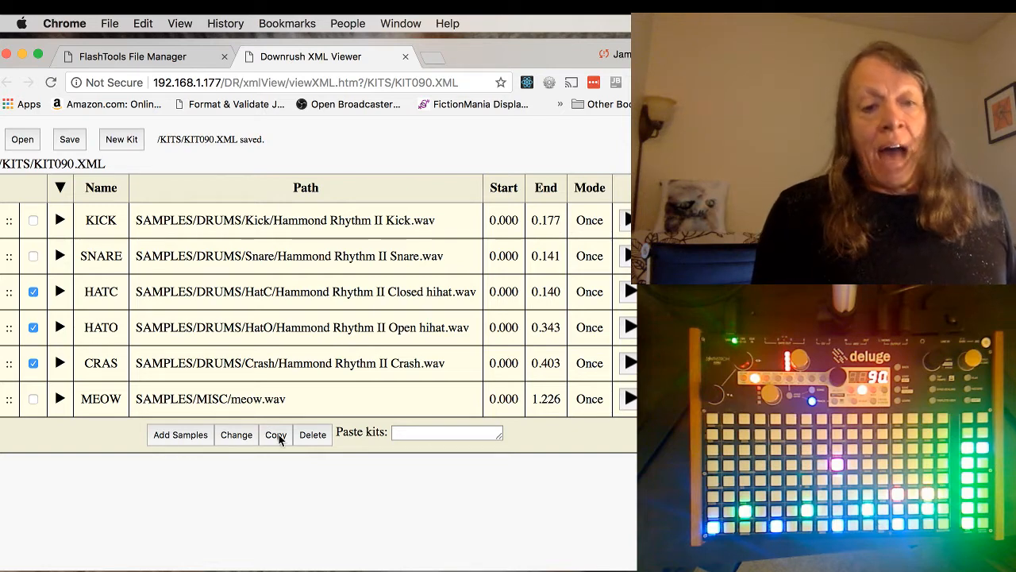
mouse_move(243, 435)
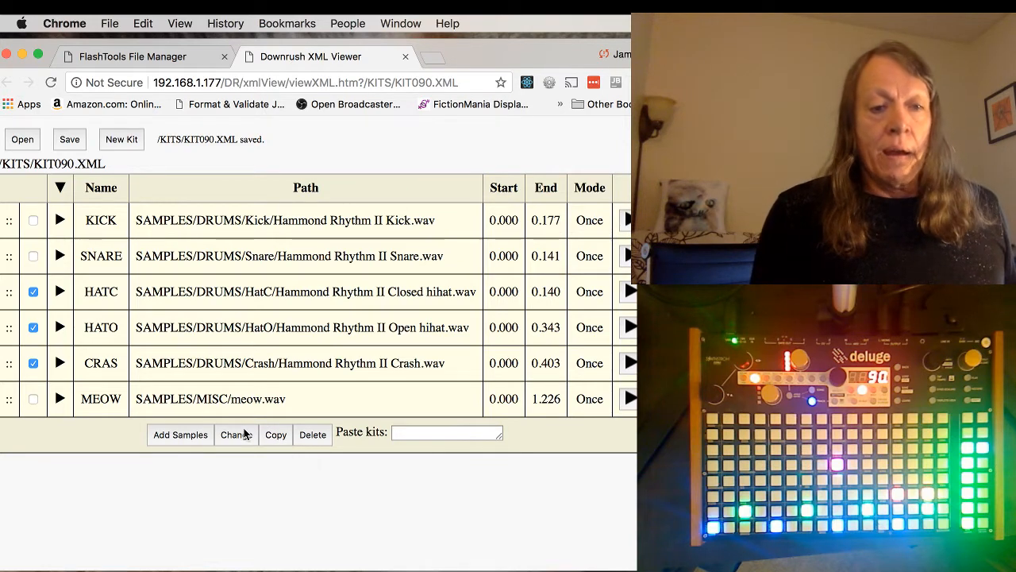
click(236, 434)
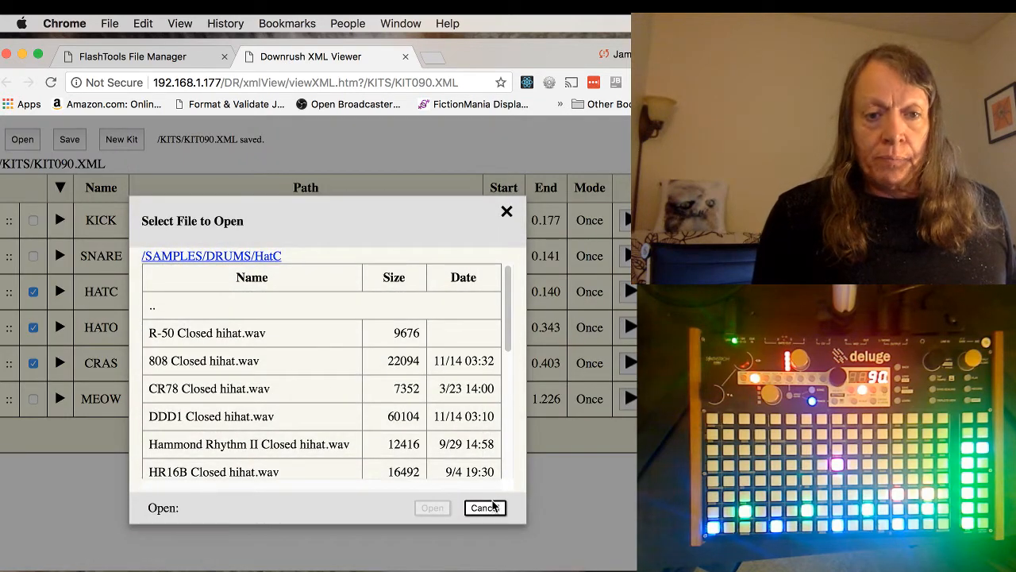
click(484, 508)
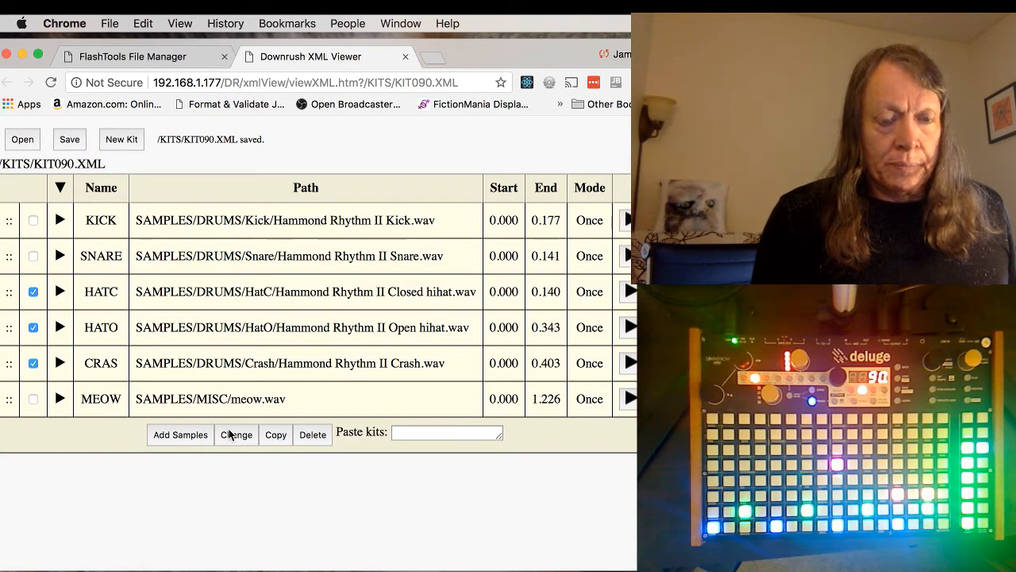
mouse_move(385, 442)
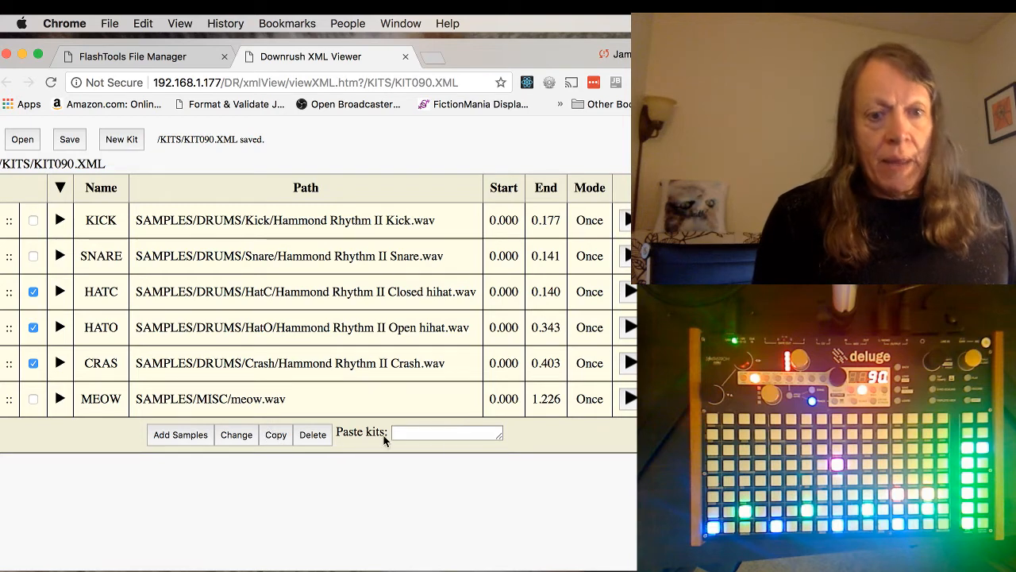
click(447, 433)
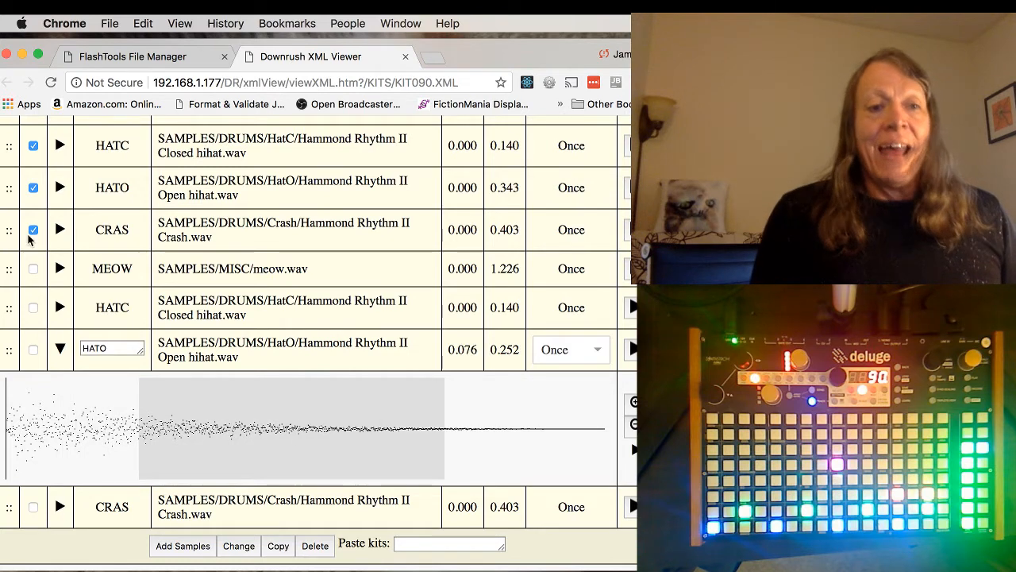
click(69, 139)
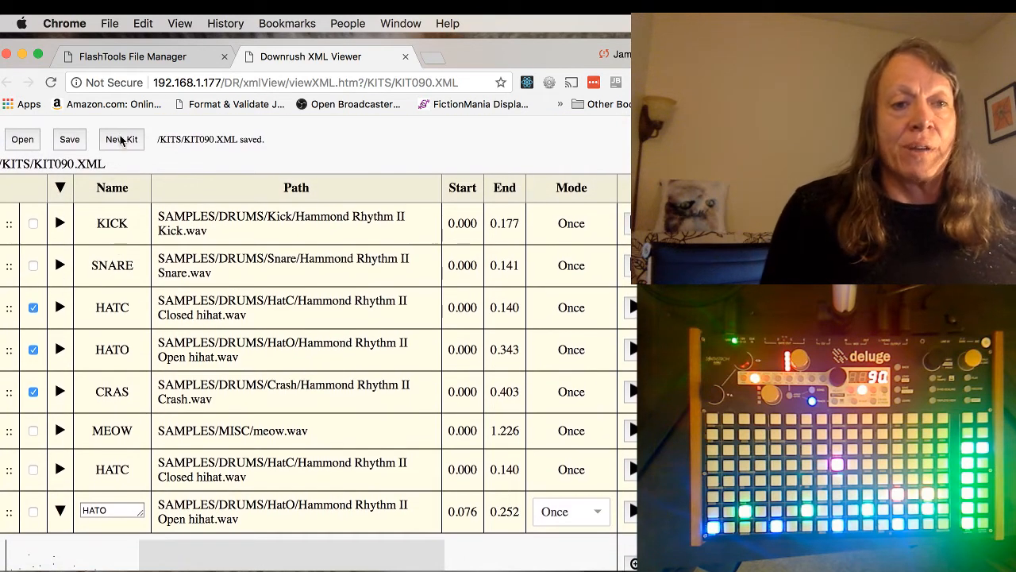
- Create an empty KIT0.XML kit and open the sample picker at SAMPLES
click(121, 139)
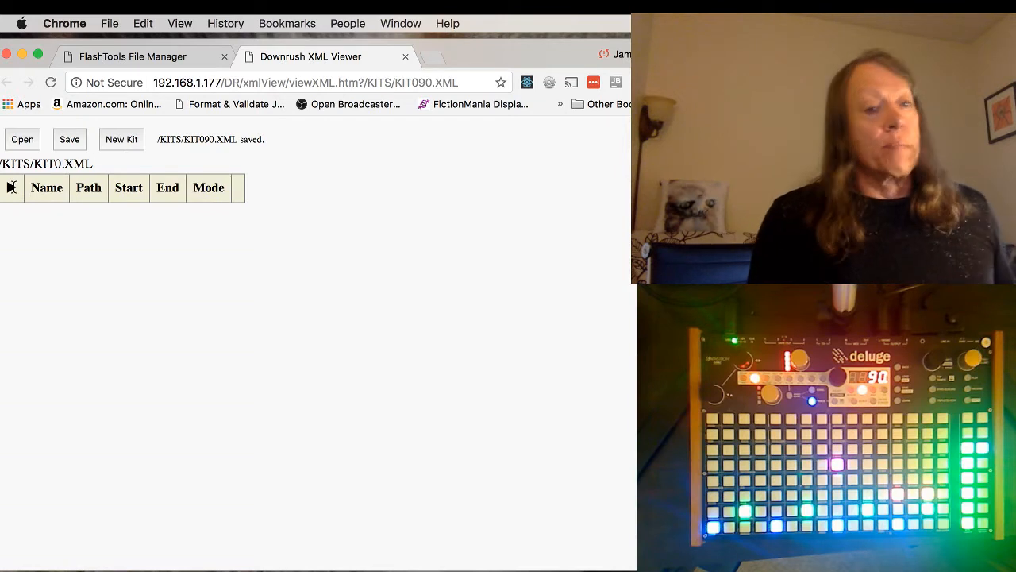
click(12, 188)
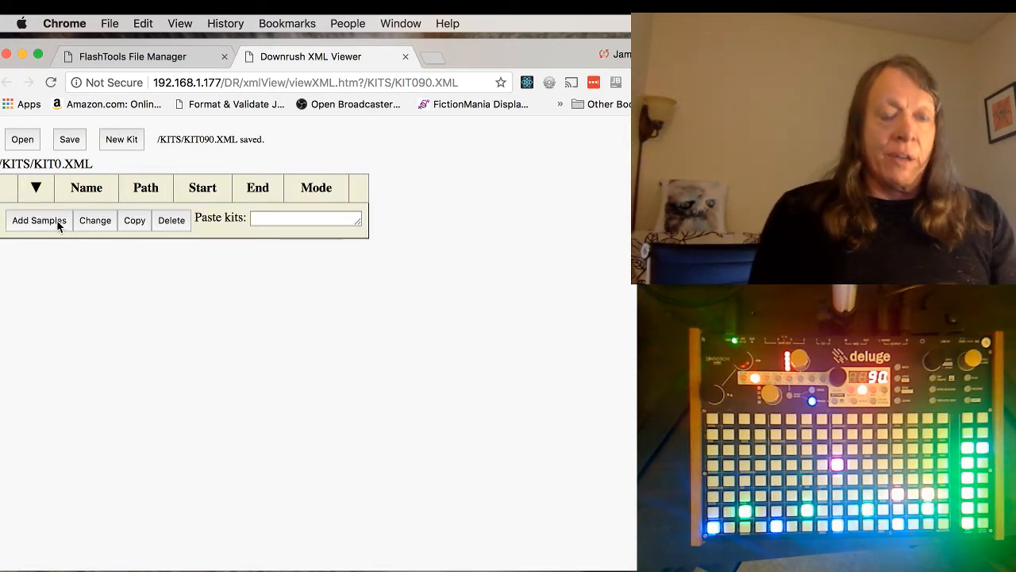
mouse_move(59, 226)
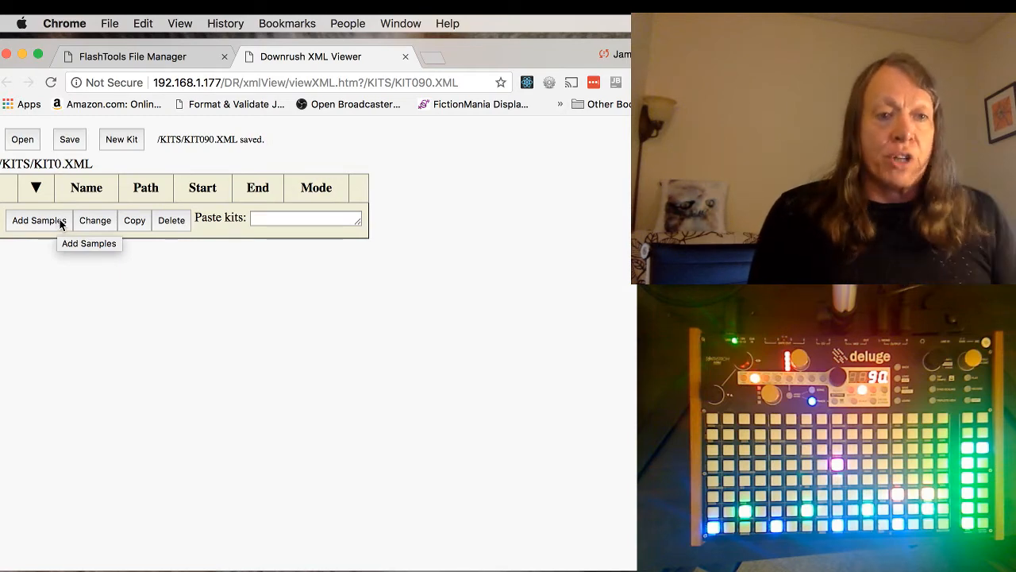
click(39, 220)
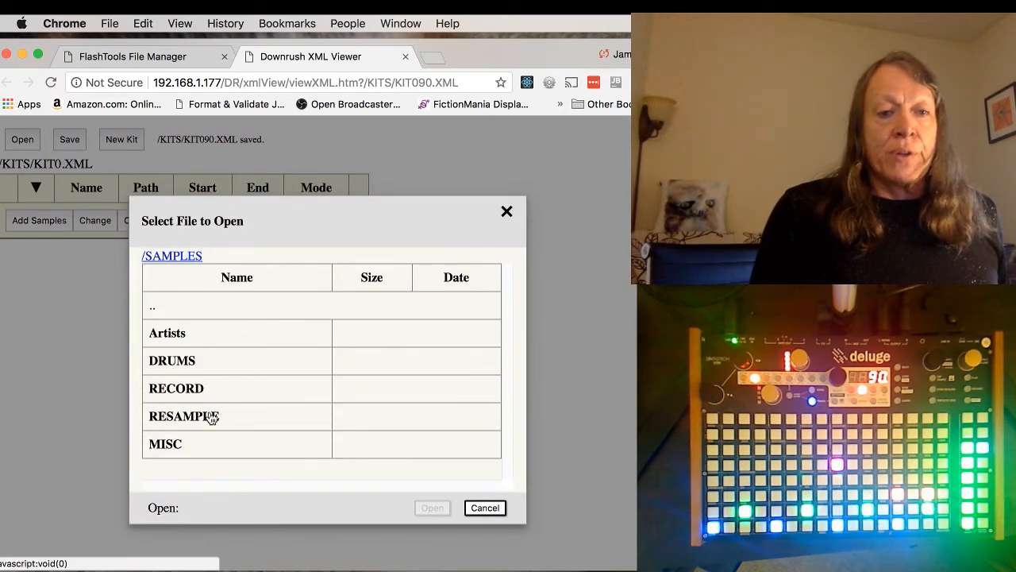
- Add the weapon, boing, purr, meow and explosion samples from the MISC folder
click(164, 444)
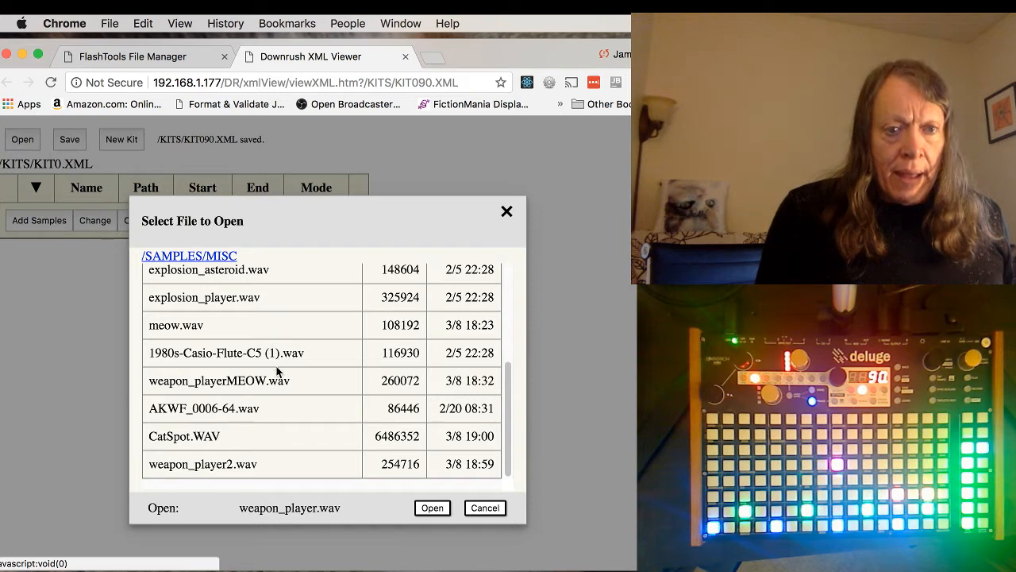
mouse_move(260, 414)
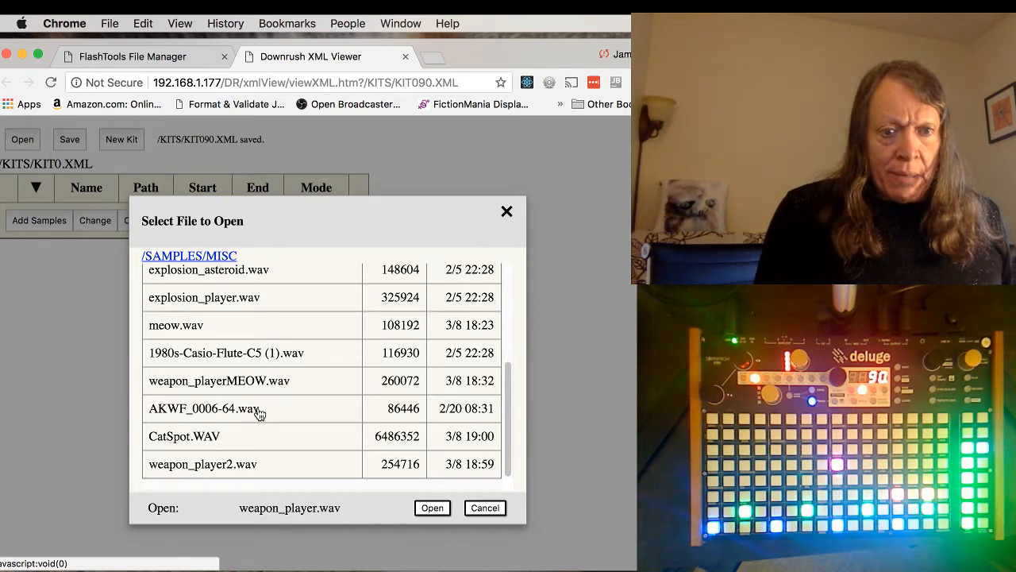
mouse_move(278, 386)
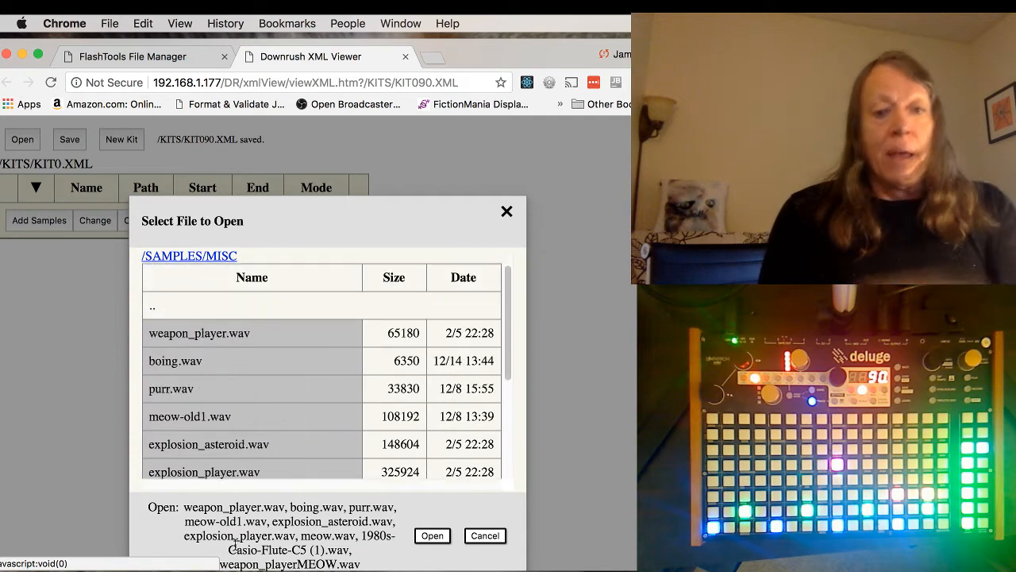
click(437, 535)
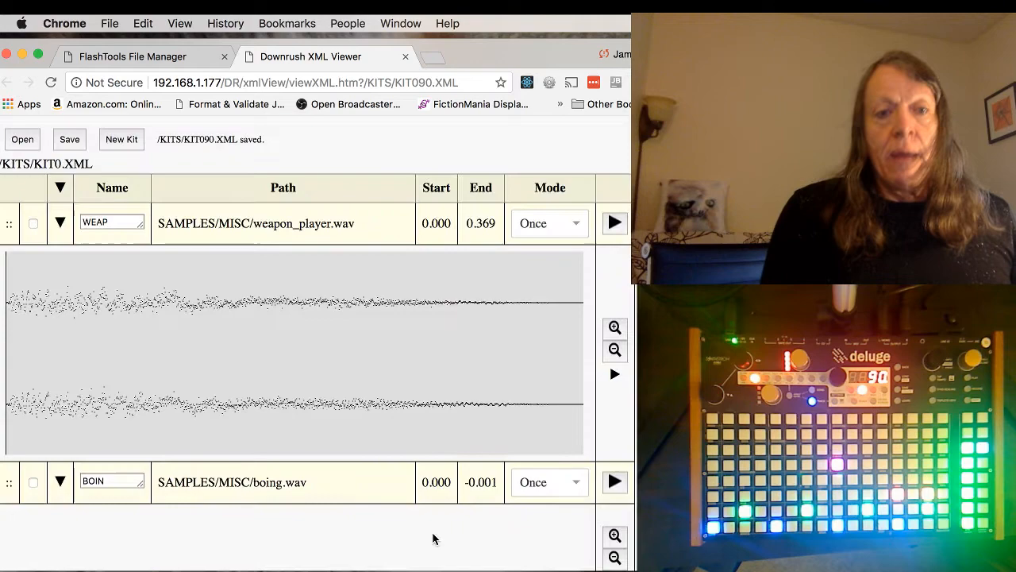
- Review the PURR, MEOW and EXPL rows and waveforms, then start saving the kit
scroll(down, 3)
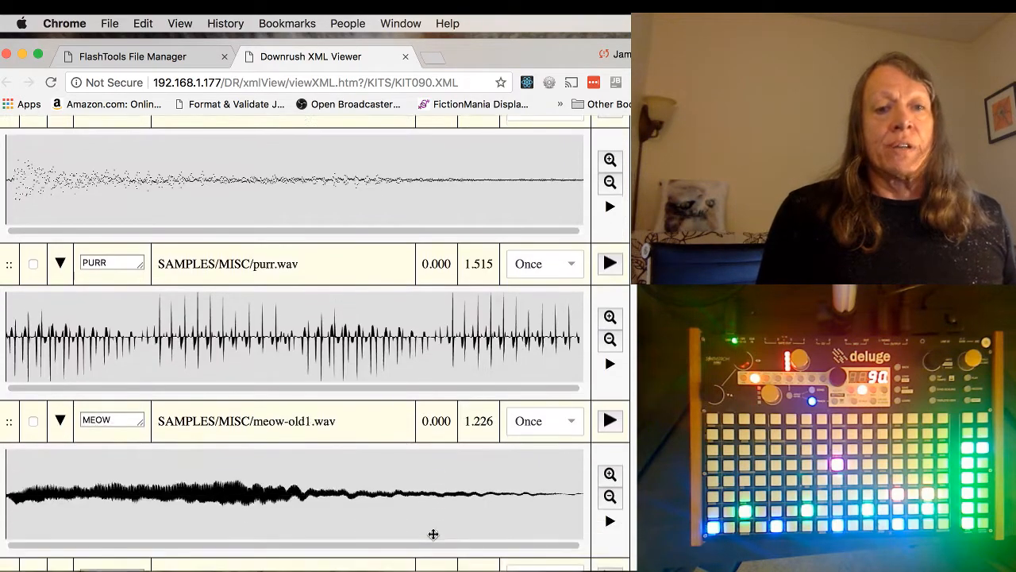
scroll(down, 3)
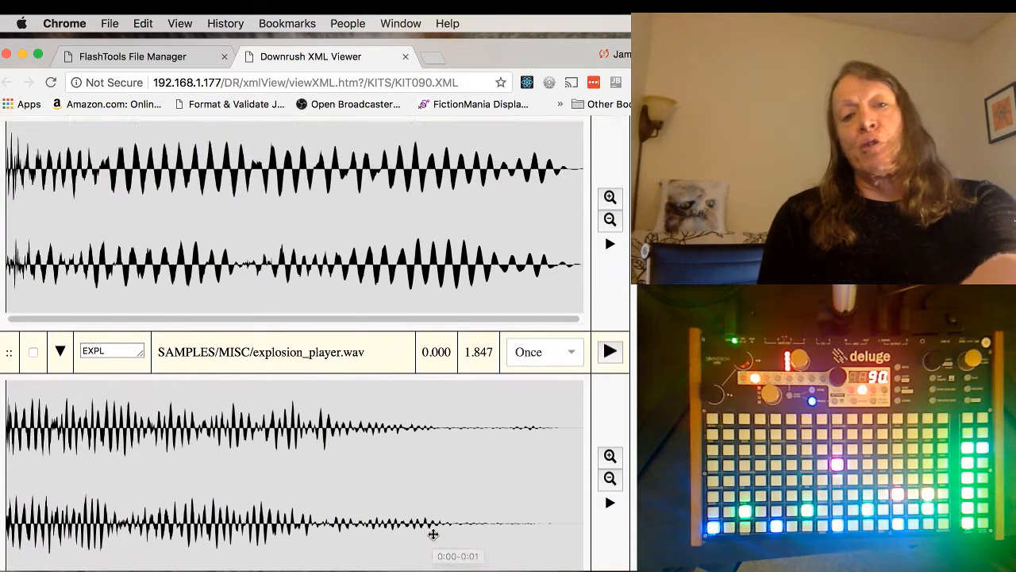
scroll(down, 3)
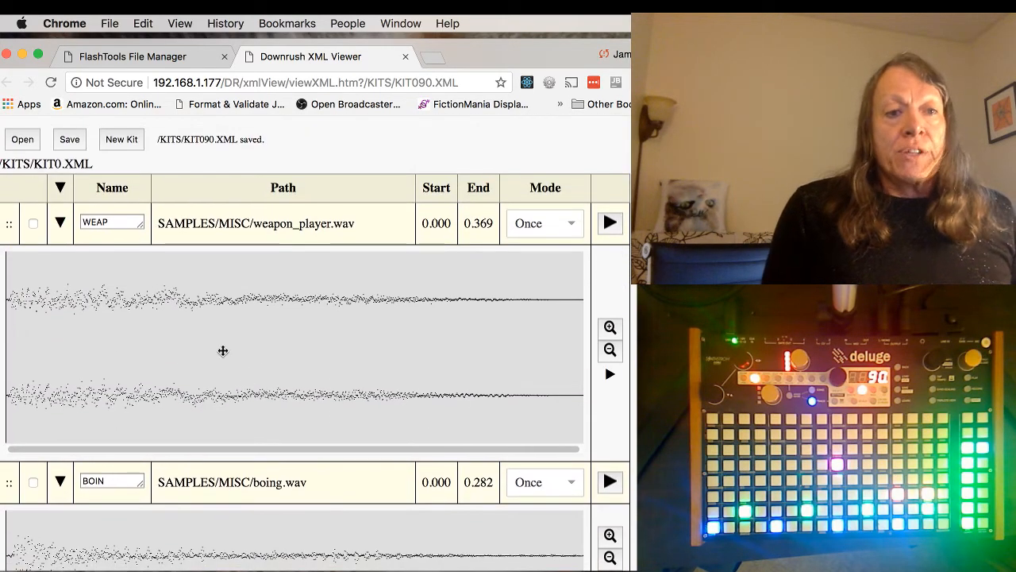
click(69, 139)
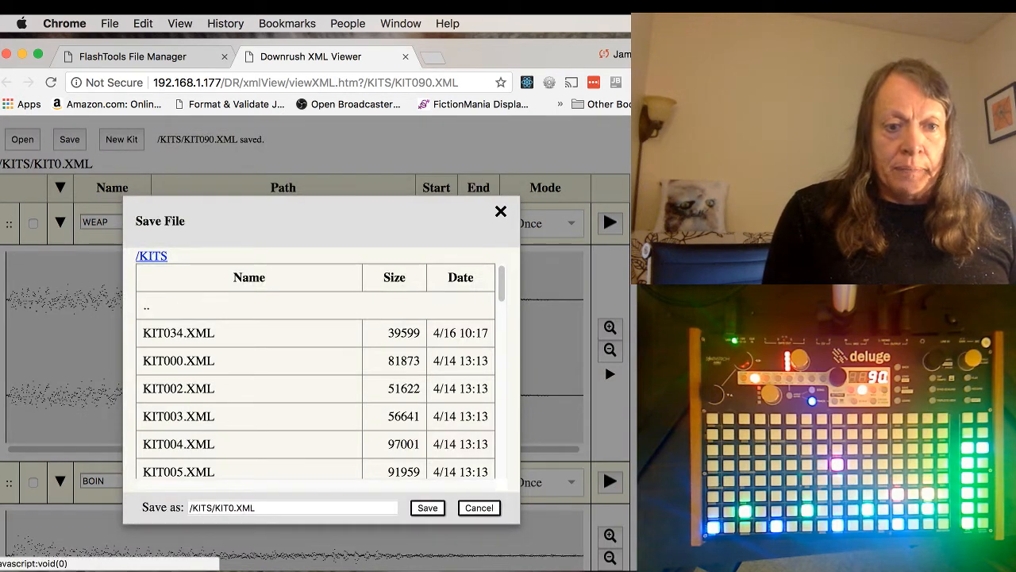
- Rename the kit file from KIT0 to KIT091.XML and save it in KITS
click(233, 508)
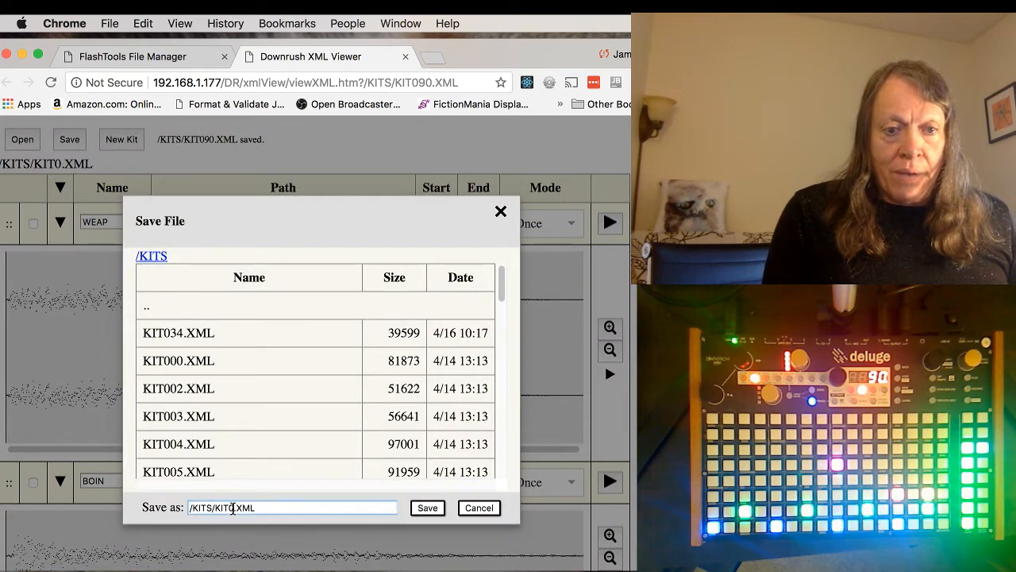
text(91)
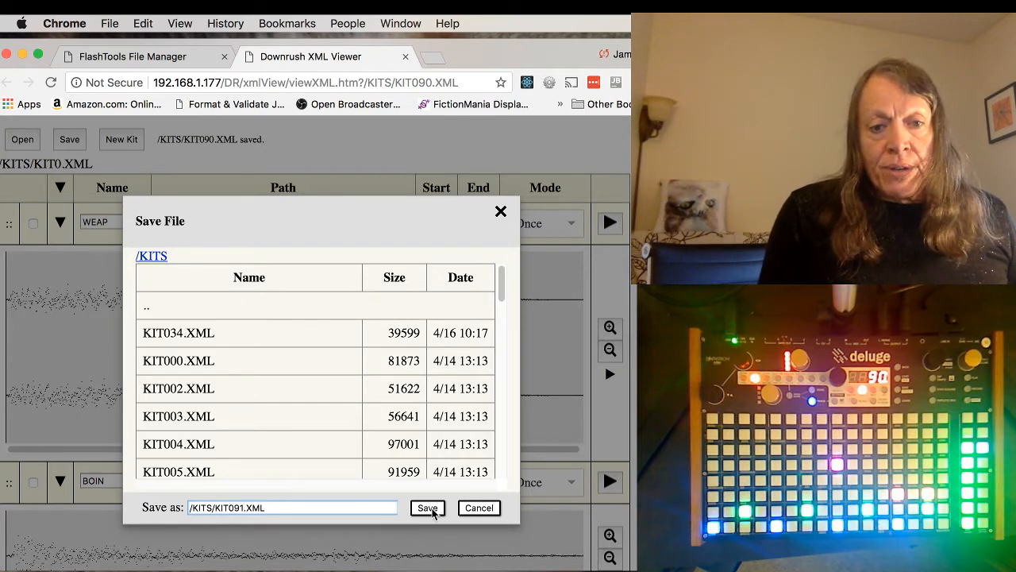
click(431, 507)
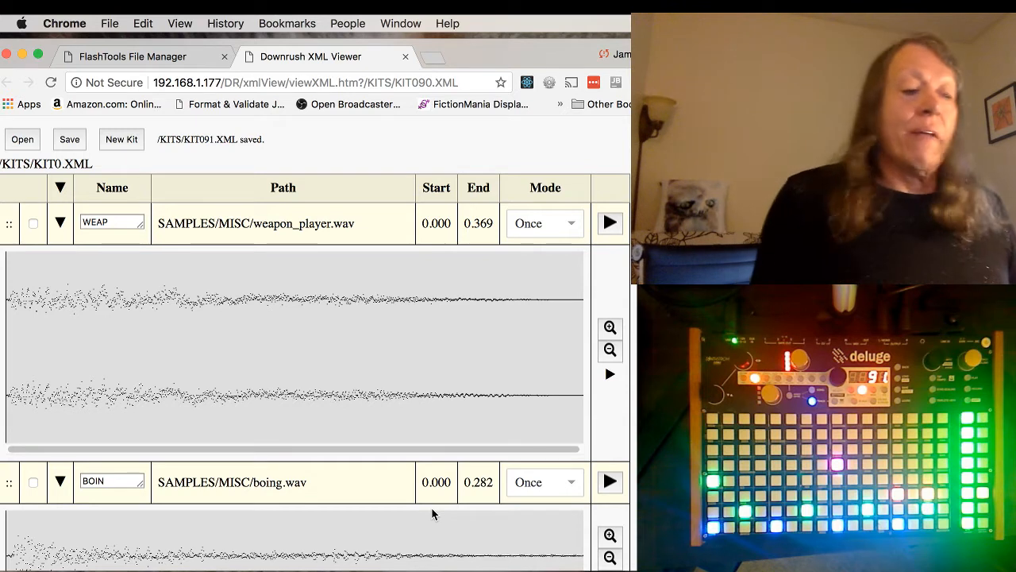
mouse_move(21, 251)
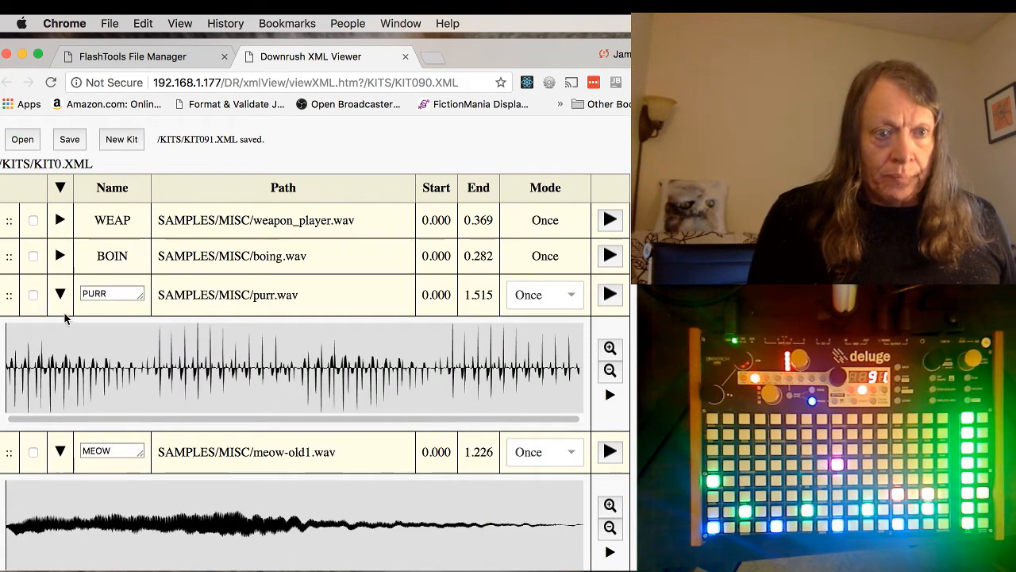
- Collapse the PURR row and drag it ahead of MEOW in the kit table
click(60, 289)
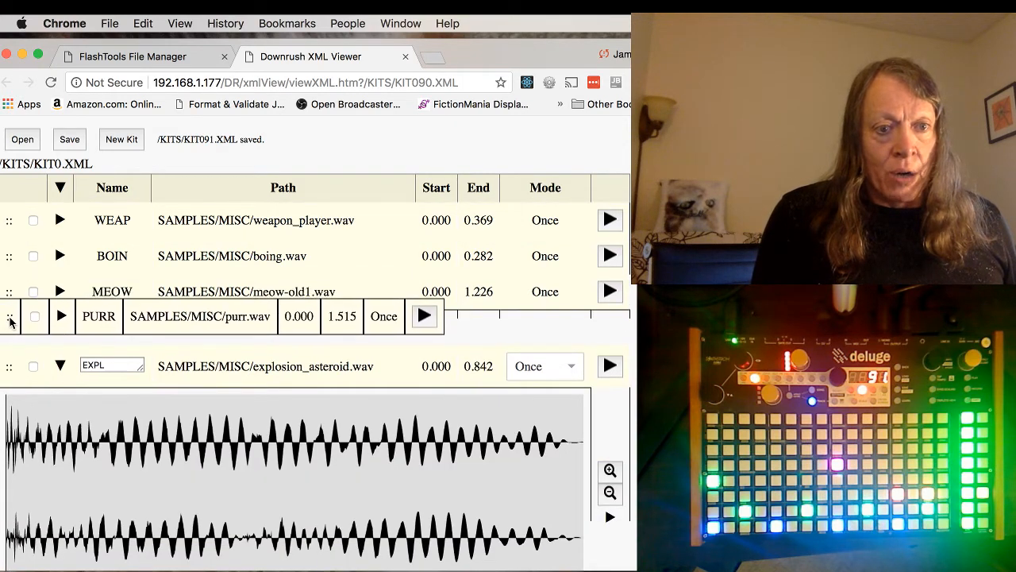
drag(10, 316, 107, 369)
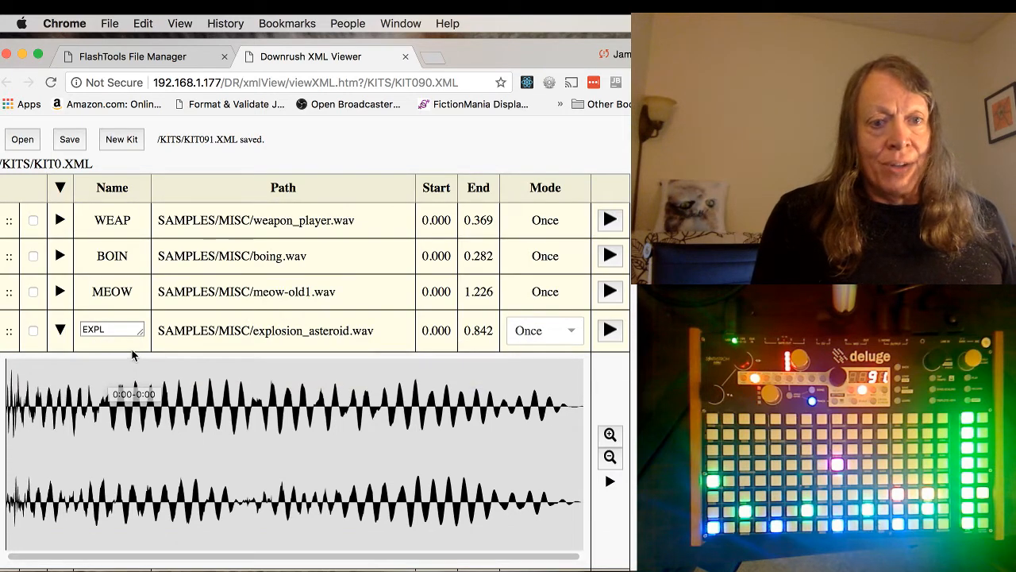
scroll(down, 3)
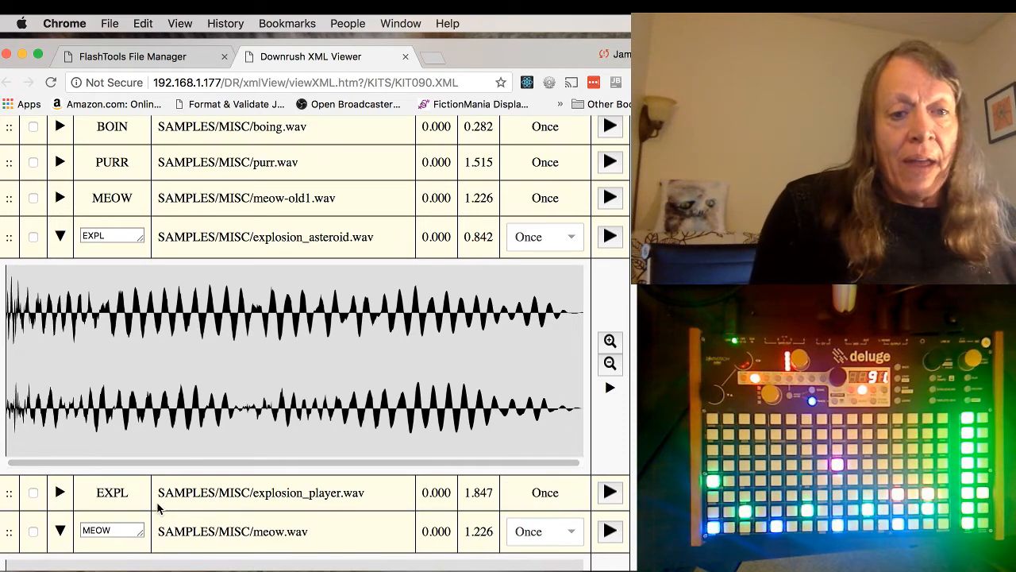
- Scroll to the EXPL explosion_asteroid parameter grid and knob mappings
scroll(down, 3)
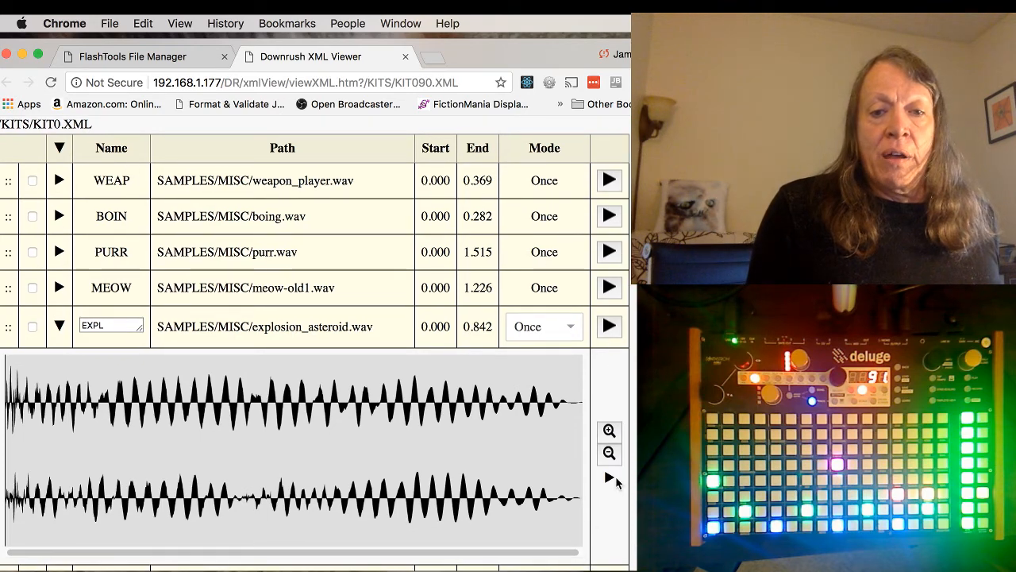
scroll(down, 3)
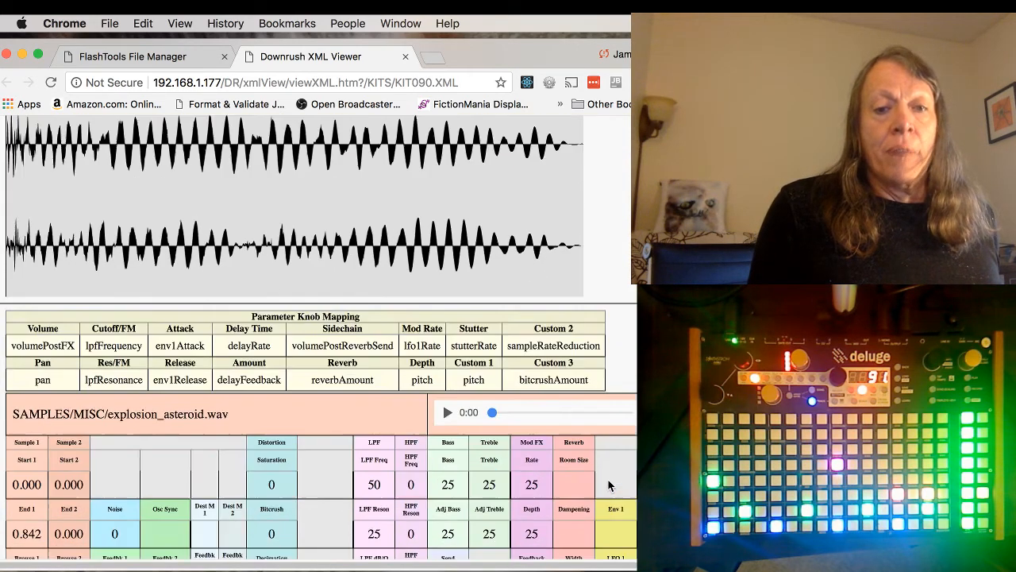
scroll(down, 3)
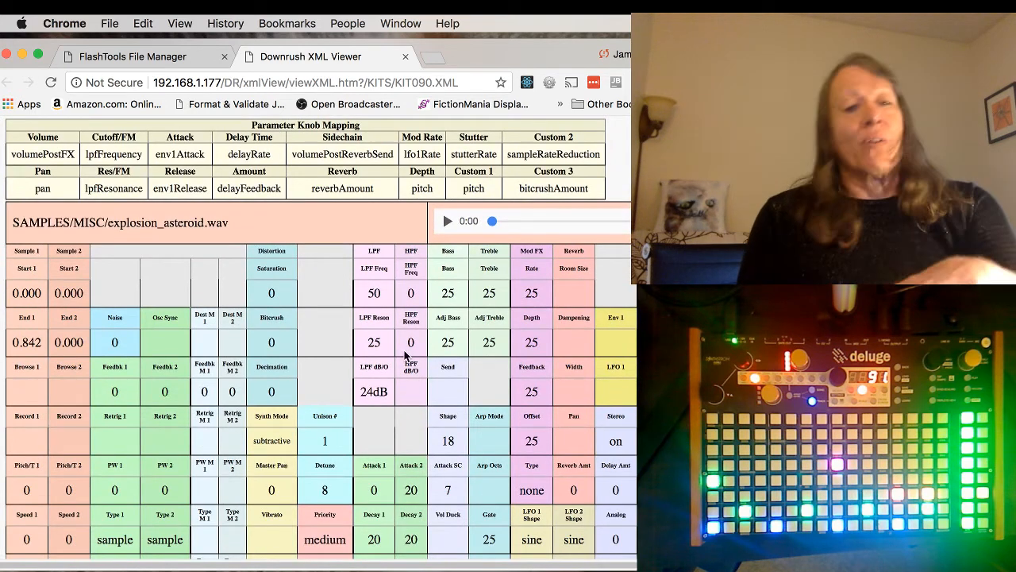